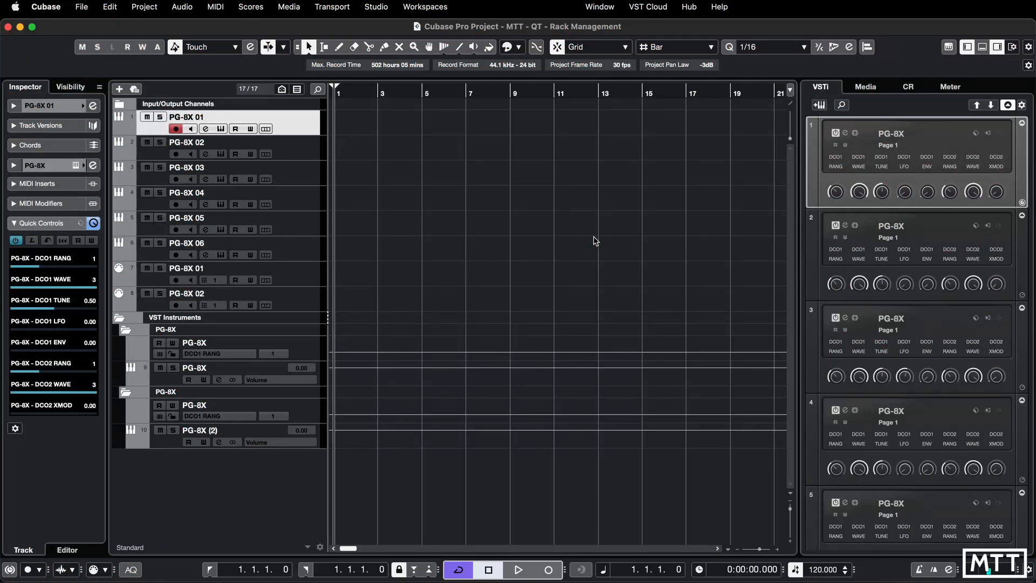
Rename the first instrument track (PG-8X 01) to LEAD.
double_click(187, 117)
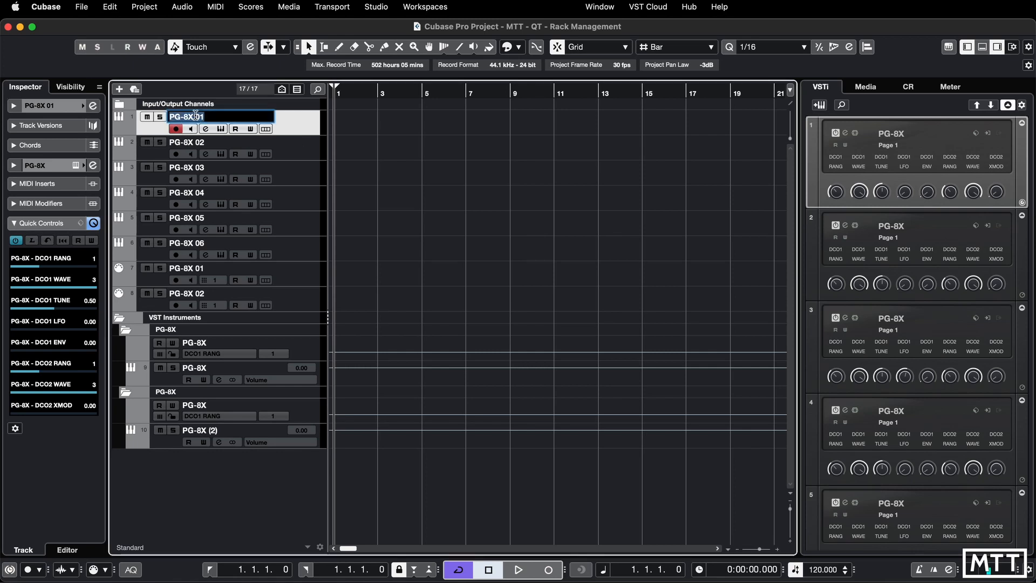
type("LEAD")
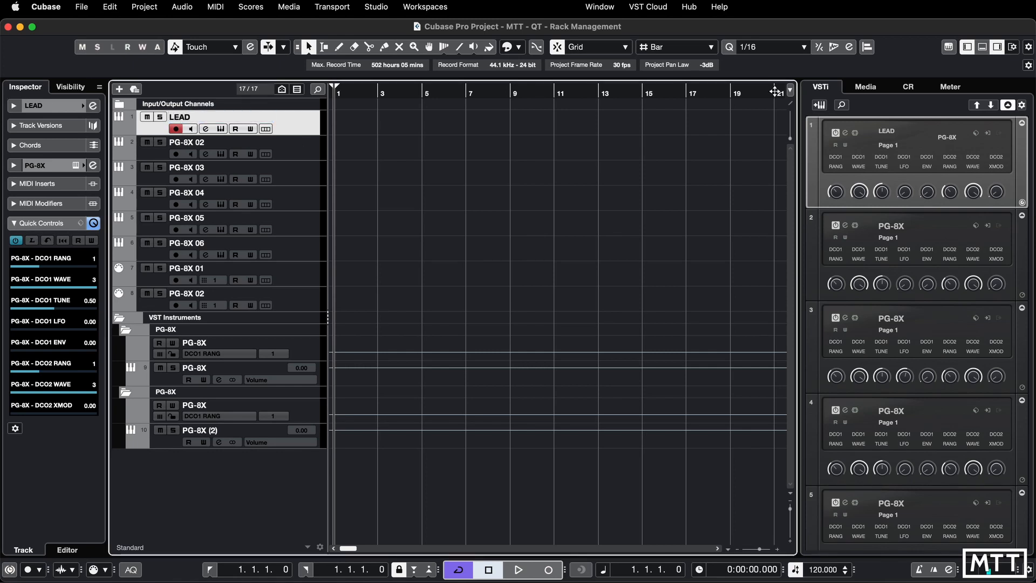
Rename track 2 to SYNTH ARP, duplicate it, and begin renaming the duplicate's rack instrument.
double_click(187, 142)
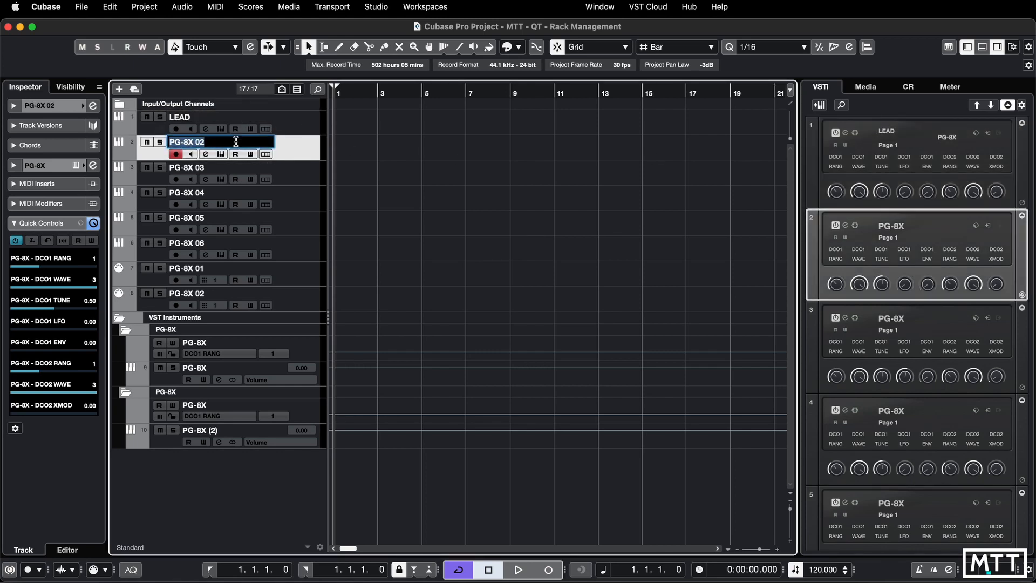
type("SYNTH ARP")
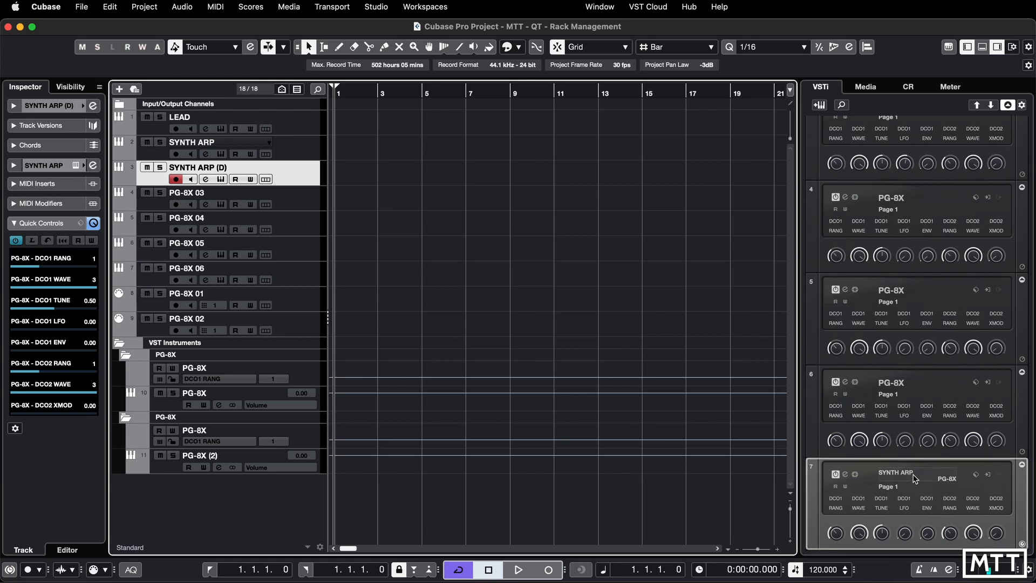
mouse_move(917, 478)
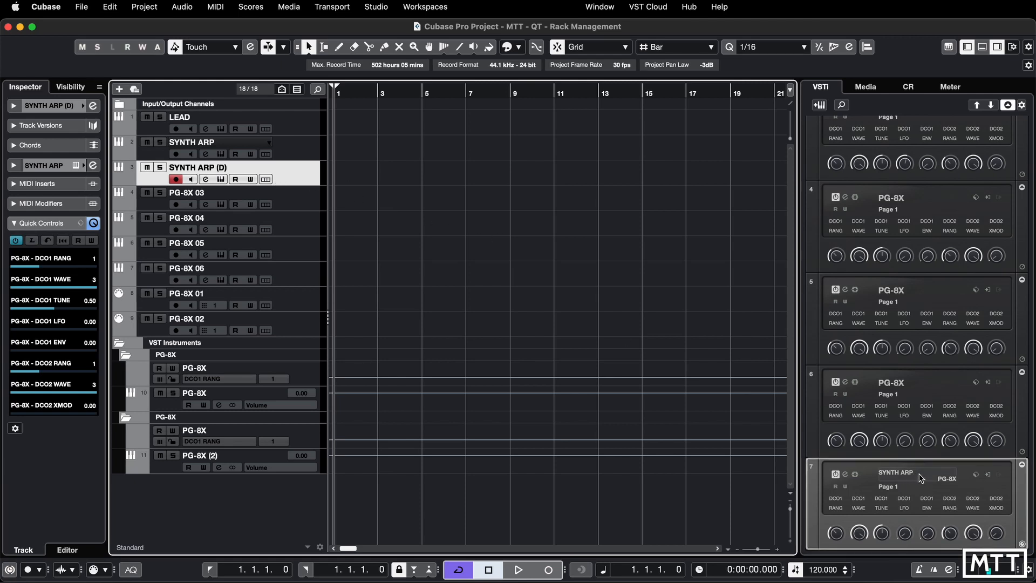
double_click(198, 166)
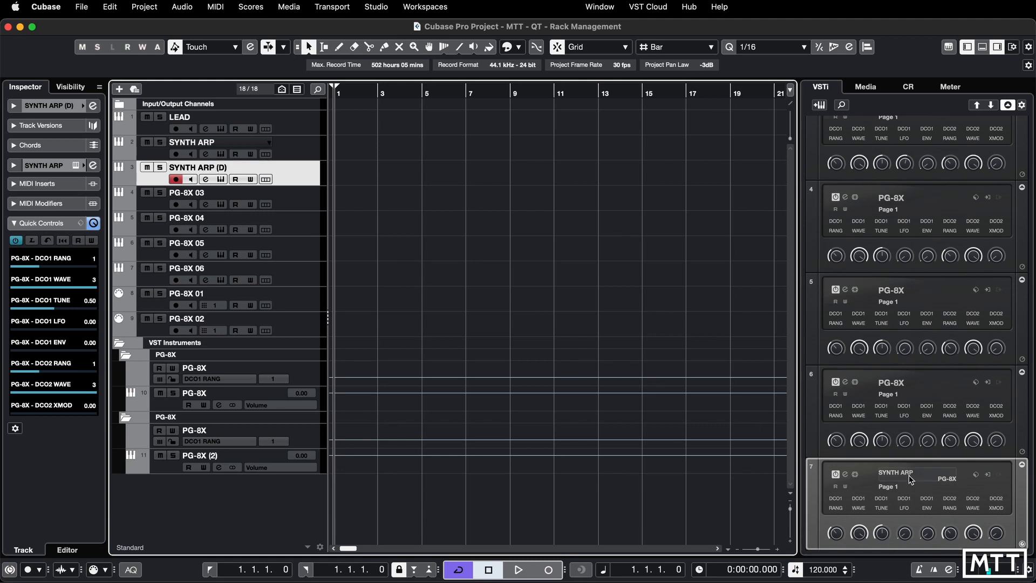
mouse_move(925, 476)
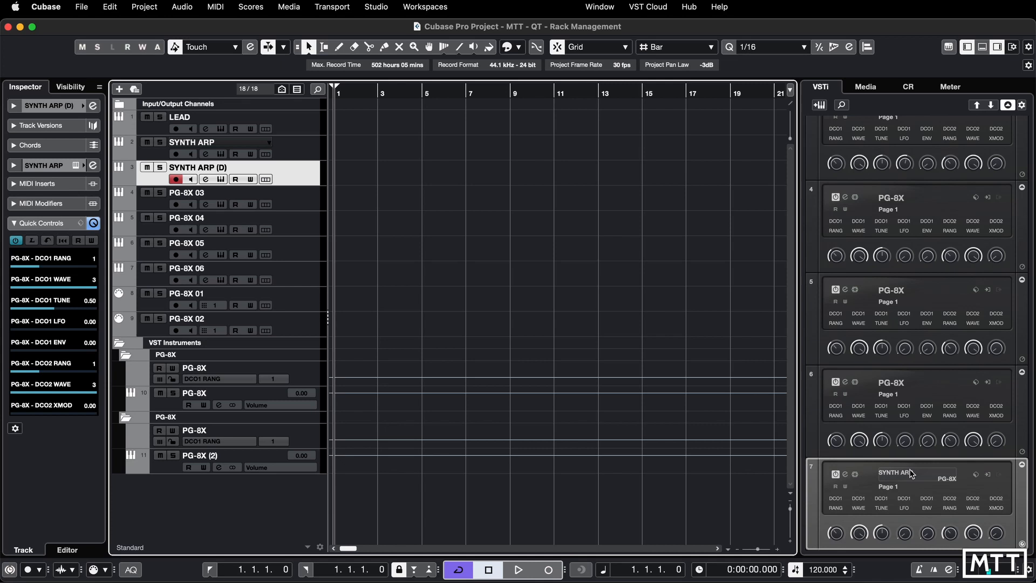
double_click(916, 474)
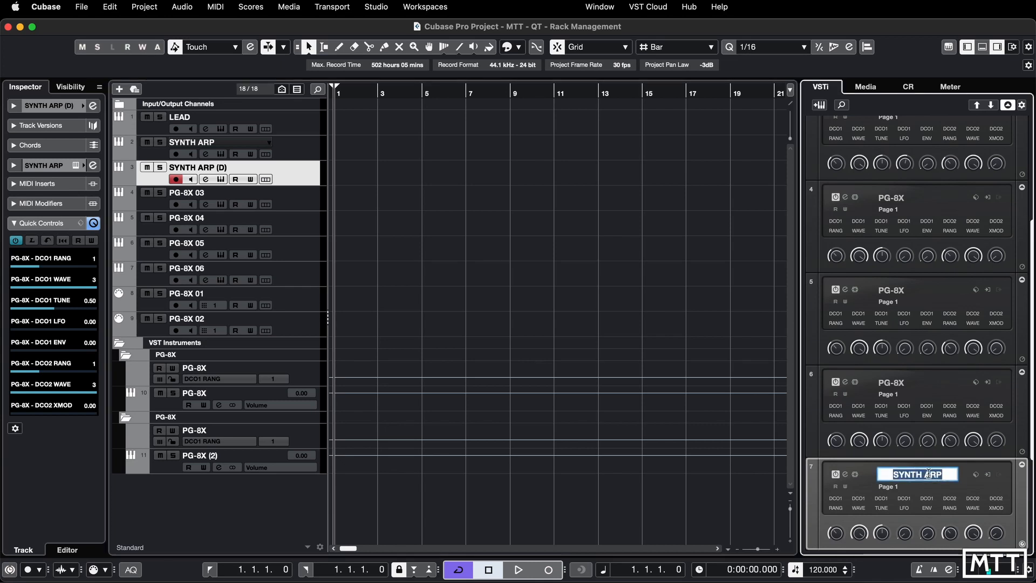